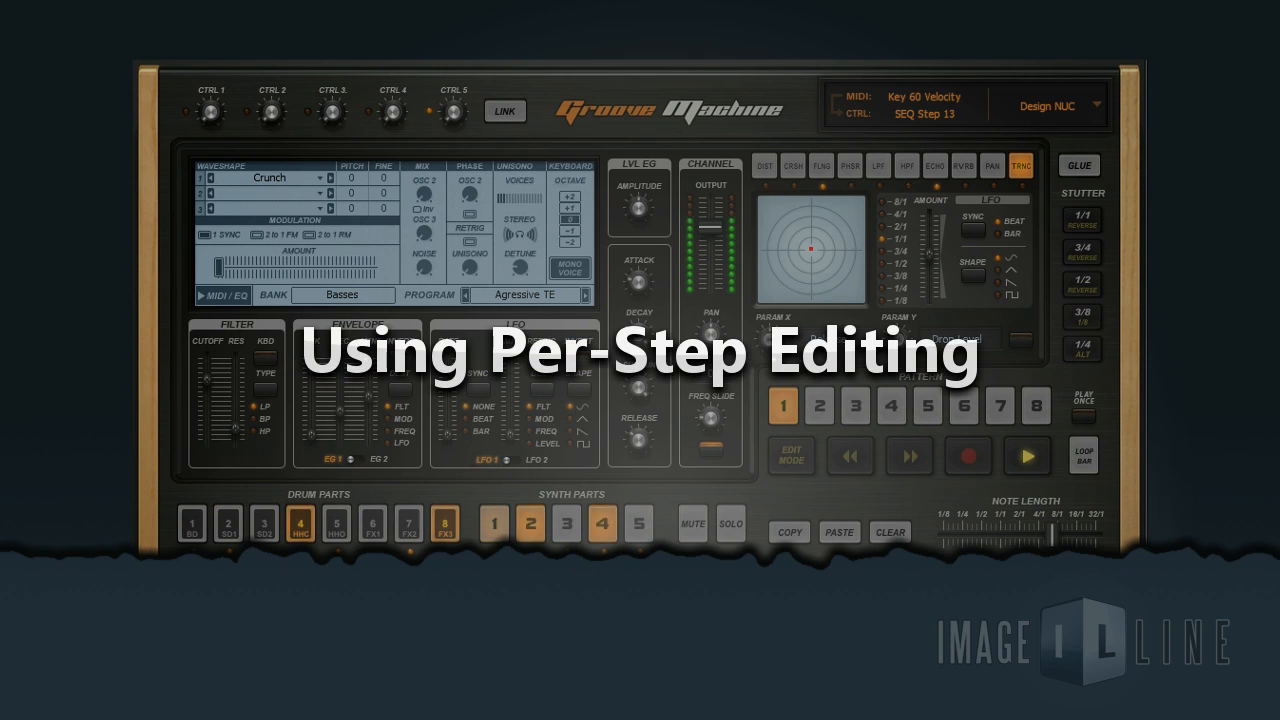
Step: Switch to the first drum part and toggle per-step Edit Mode
click(192, 524)
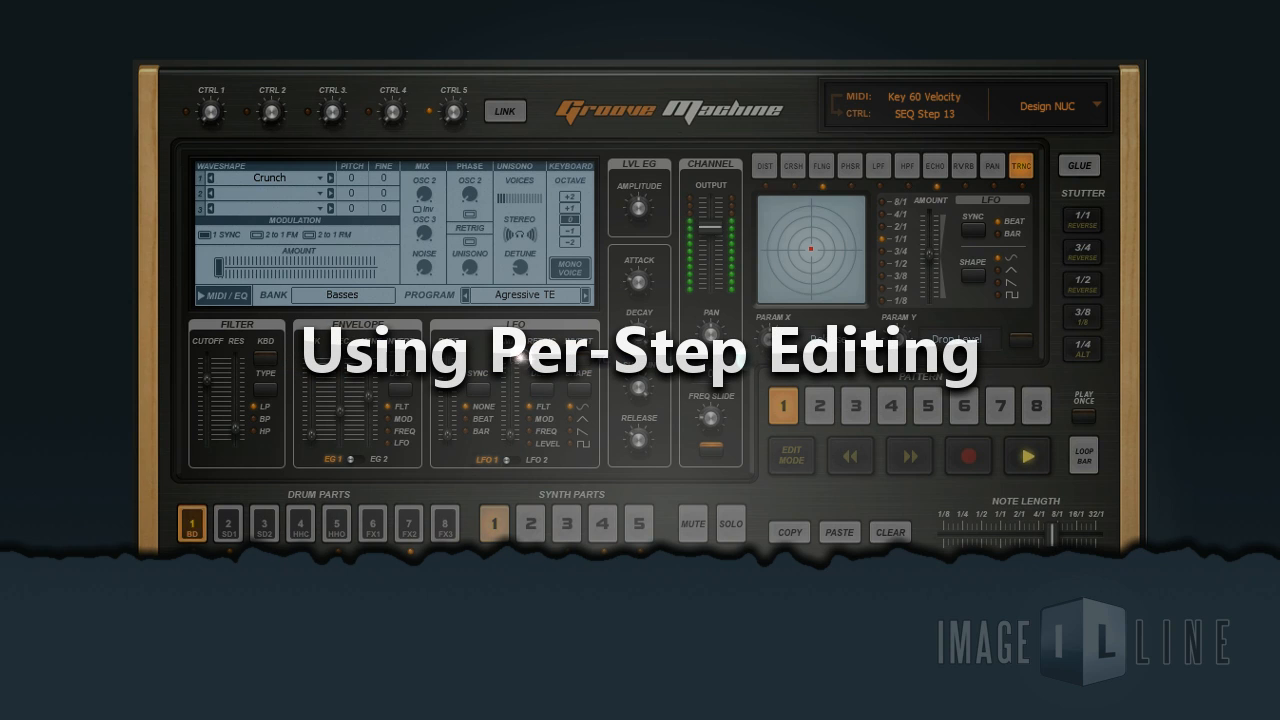
click(228, 524)
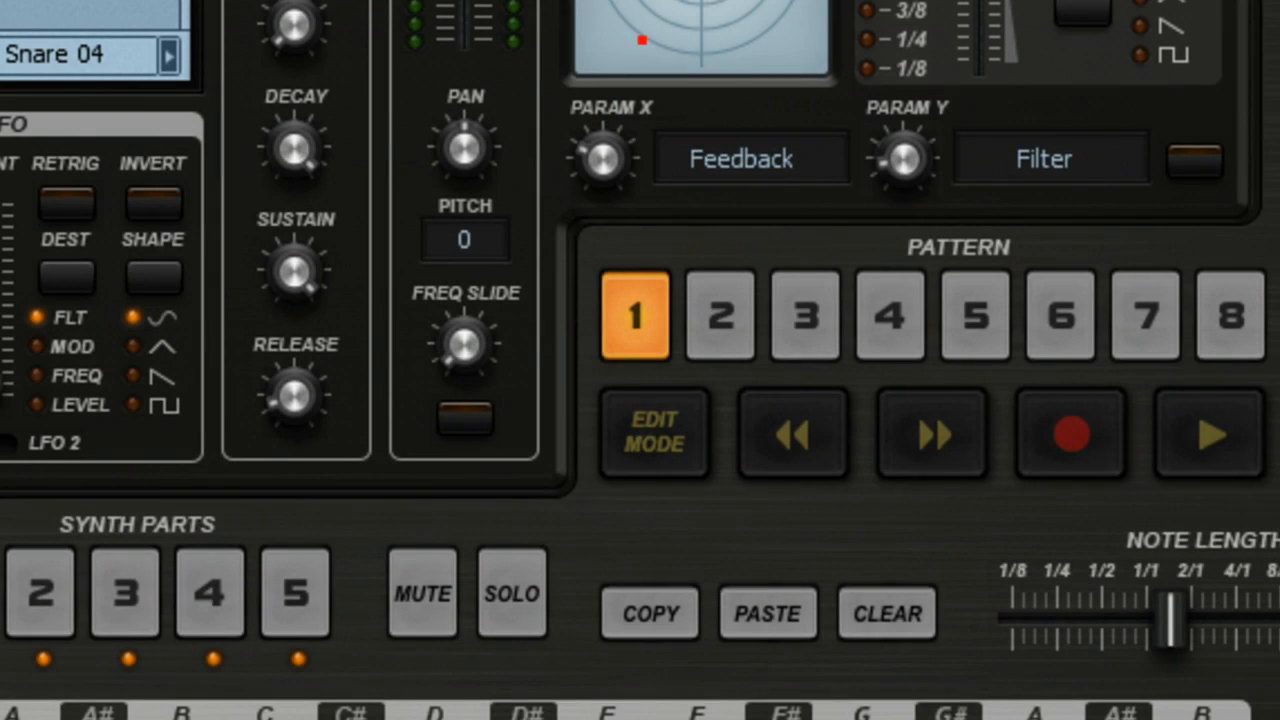
click(652, 436)
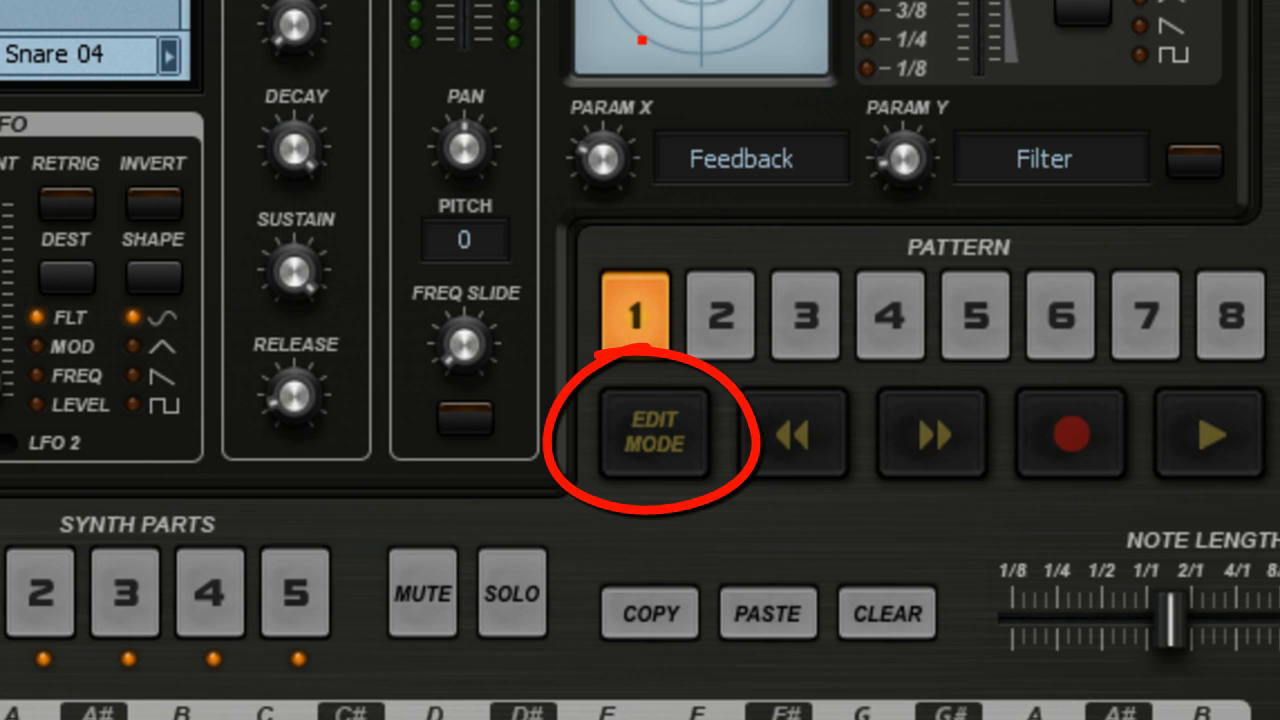
click(652, 434)
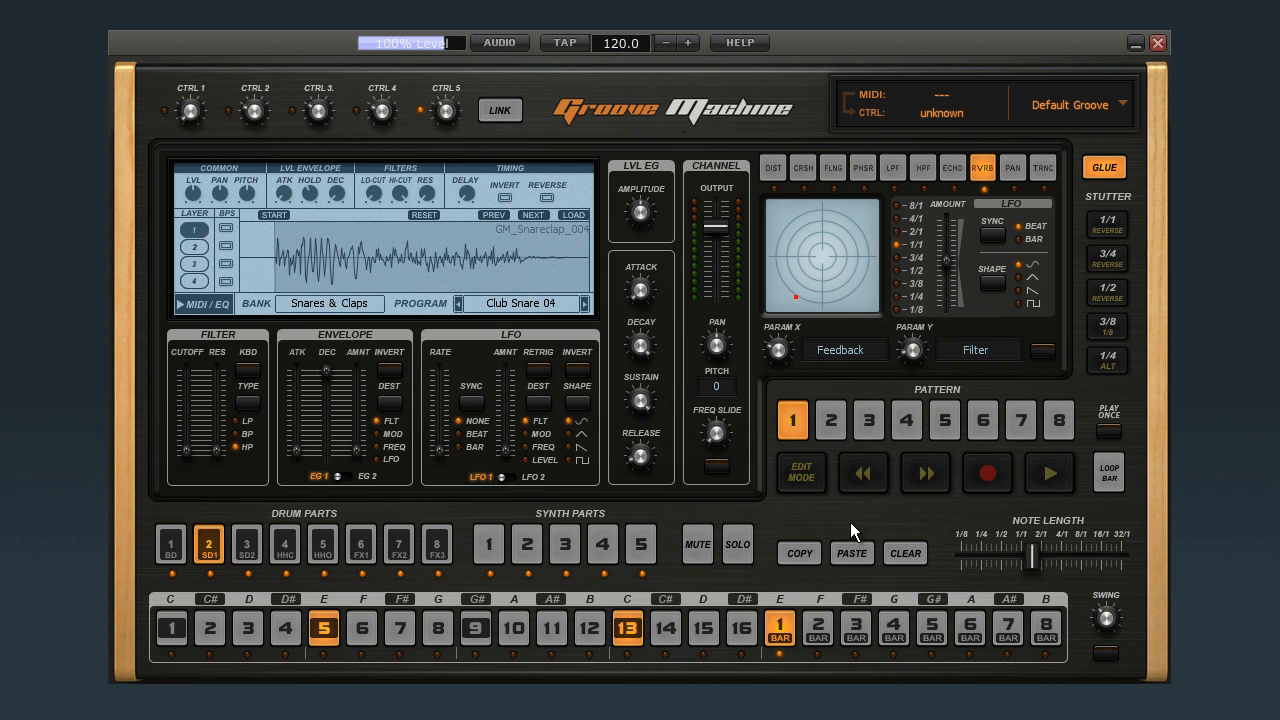
Step: Bring up the Default Groove menu with its save, load and reset options
click(1108, 104)
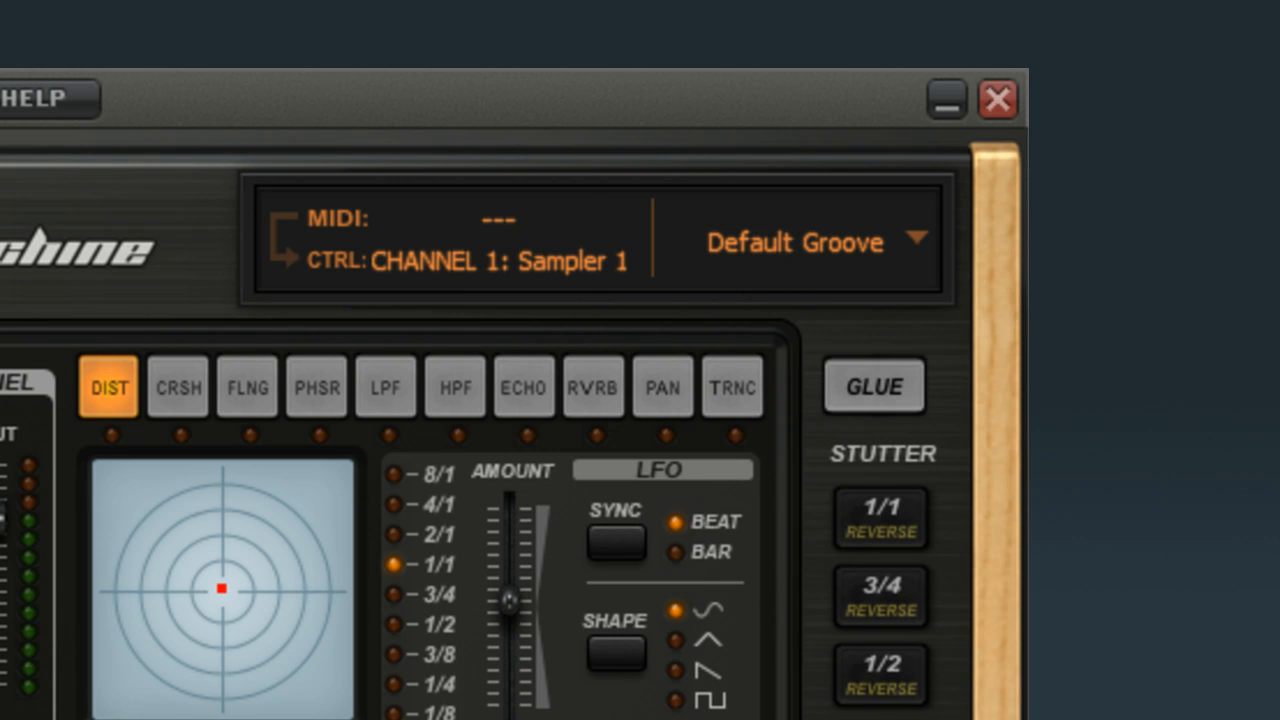
click(1050, 158)
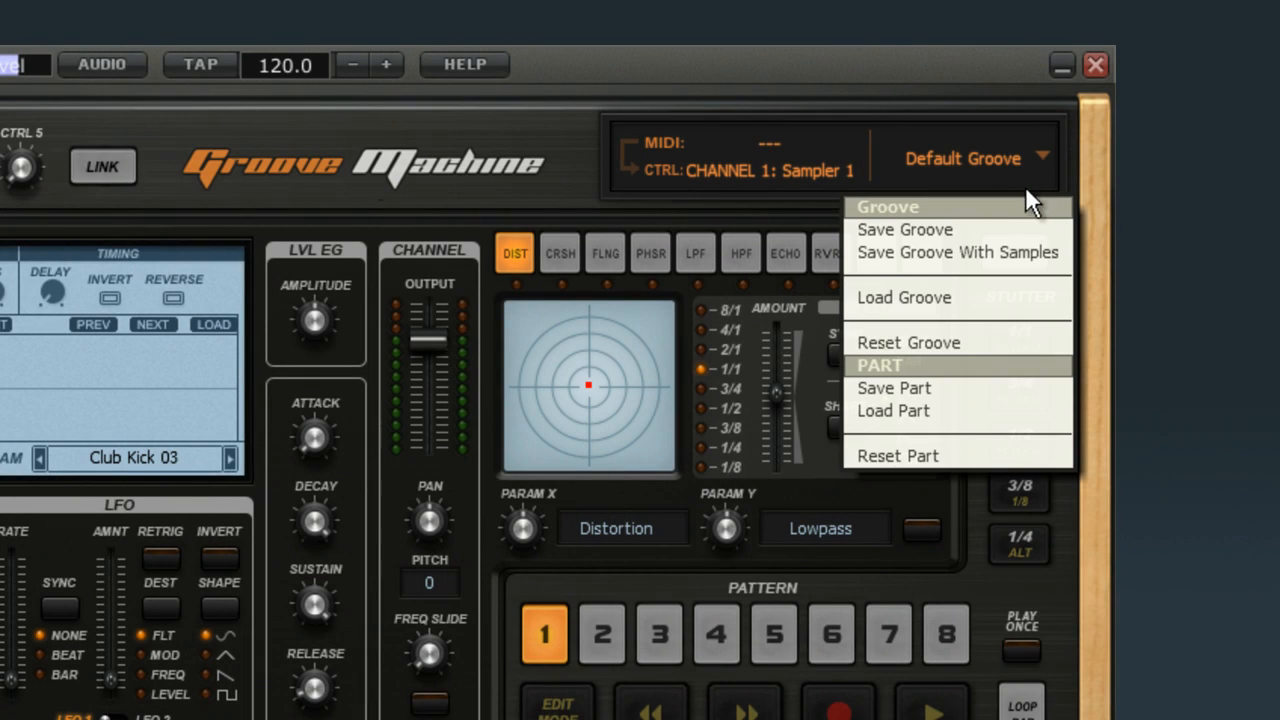
click(892, 412)
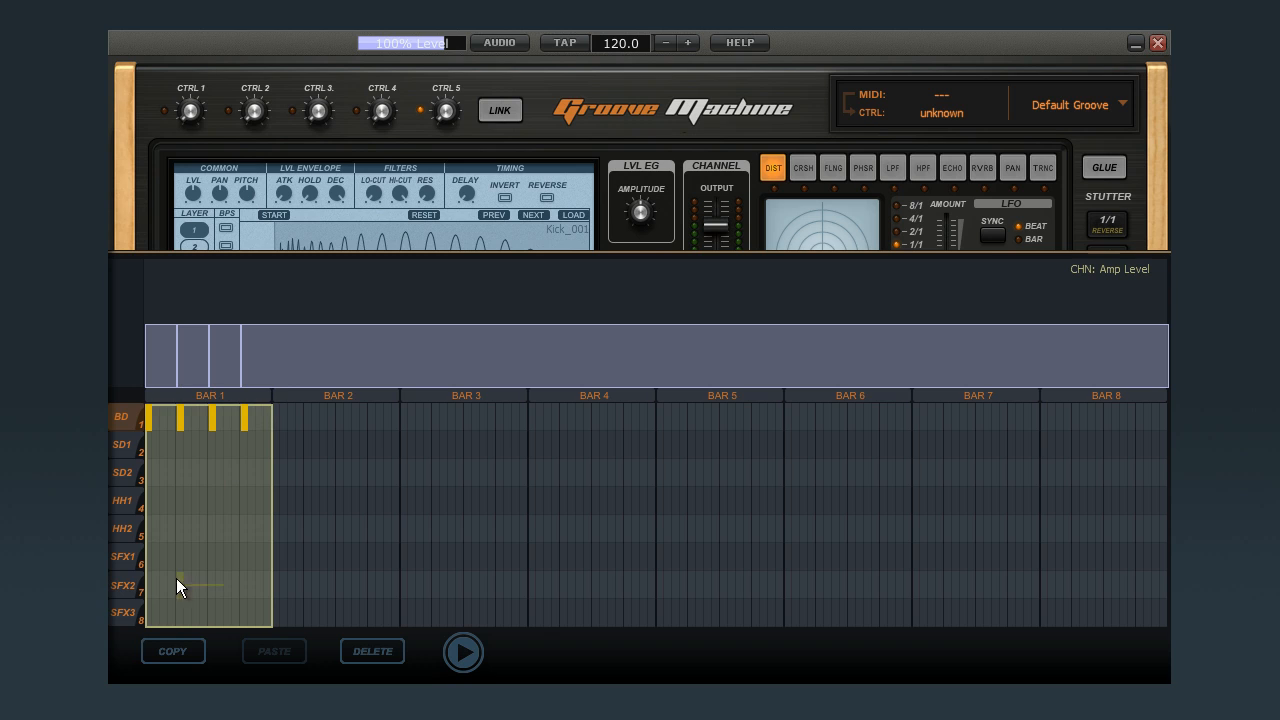
click(336, 398)
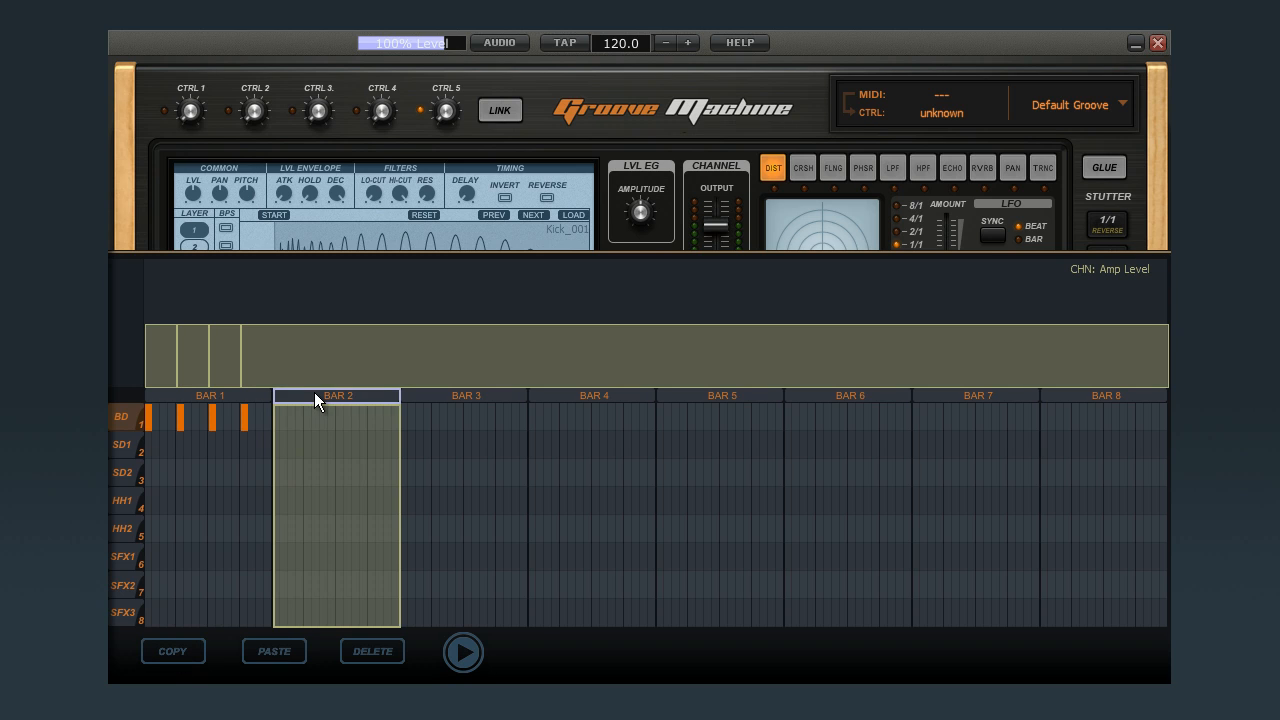
click(274, 652)
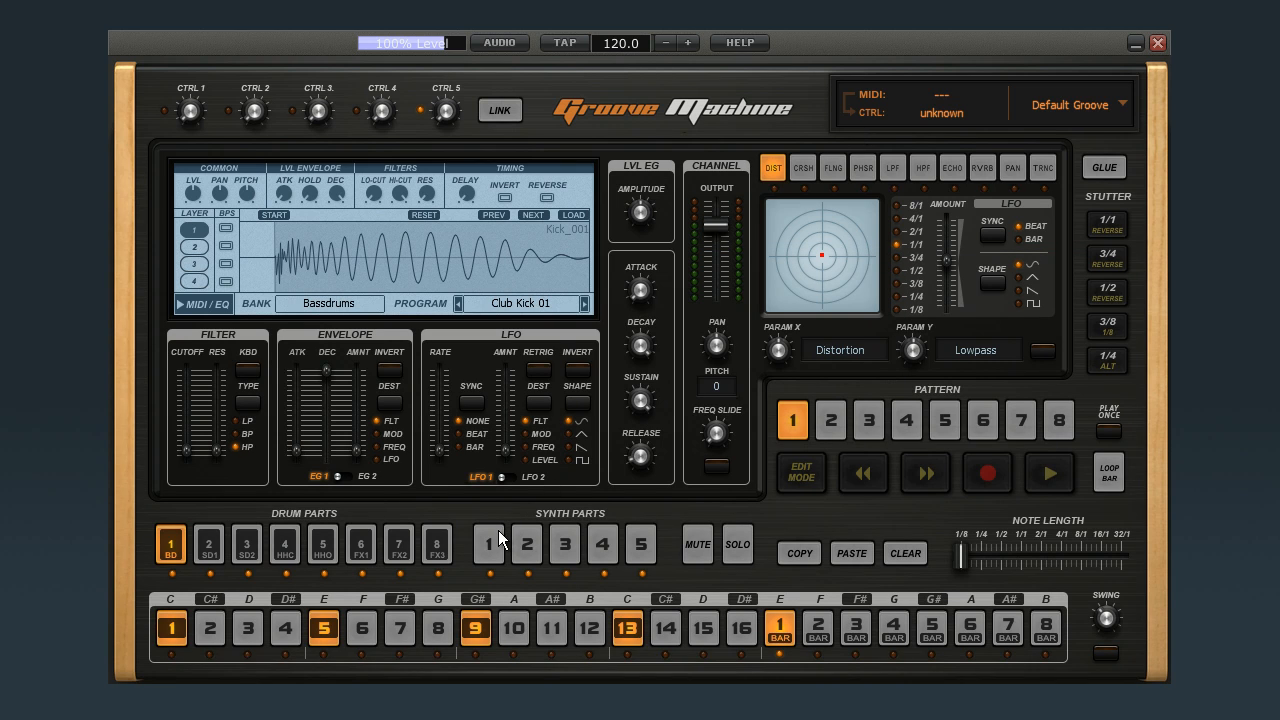
Step: Load Bass - Trance Bass 3 E TE.gmprt into Synth Part 1
click(488, 544)
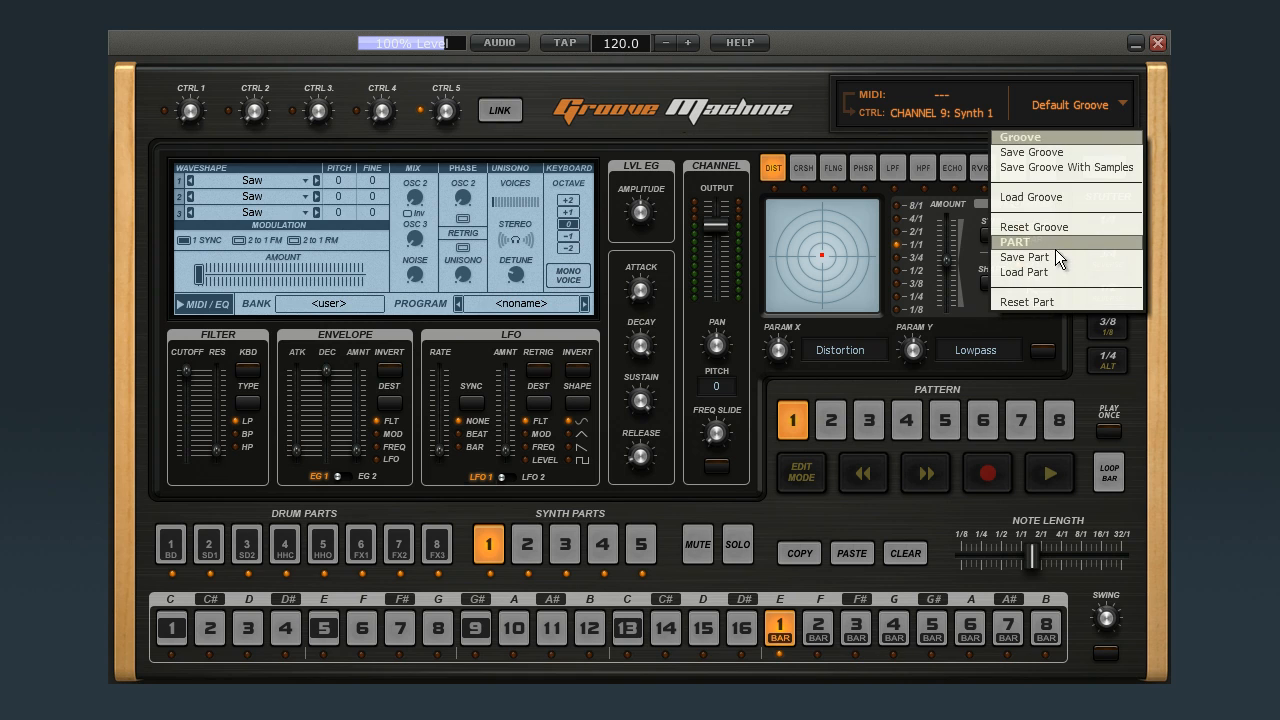
click(1024, 272)
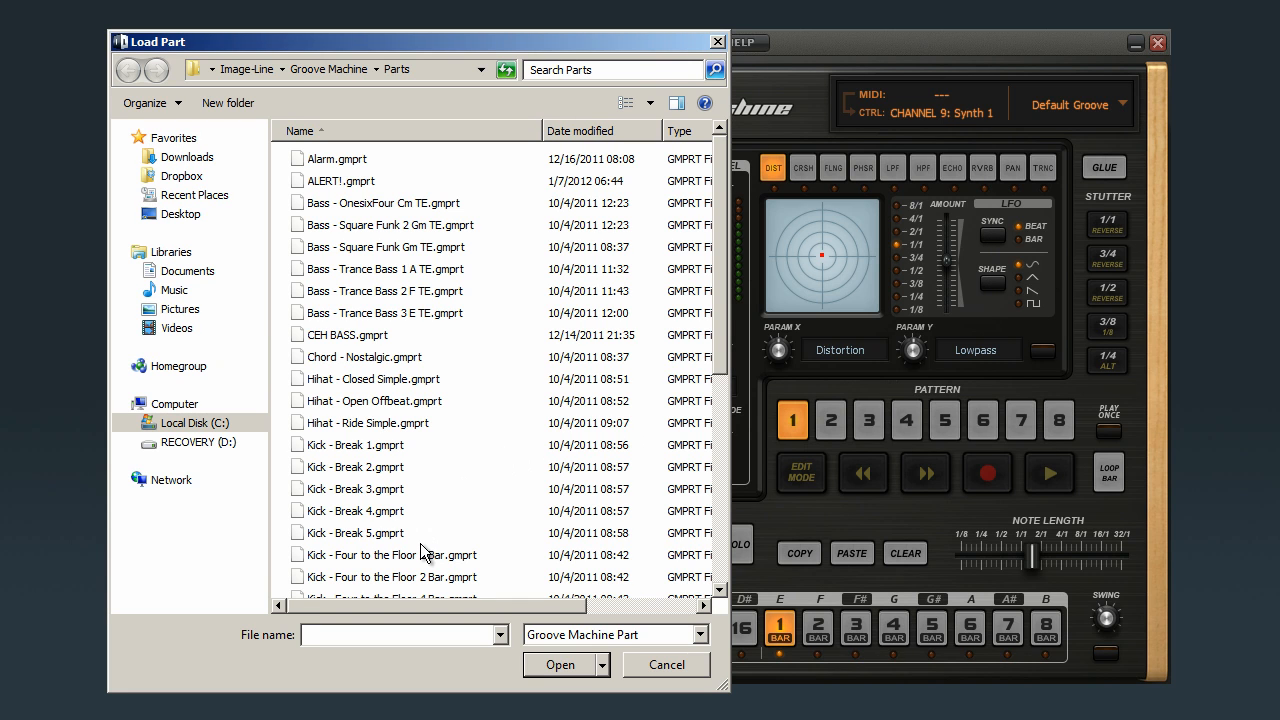
click(384, 312)
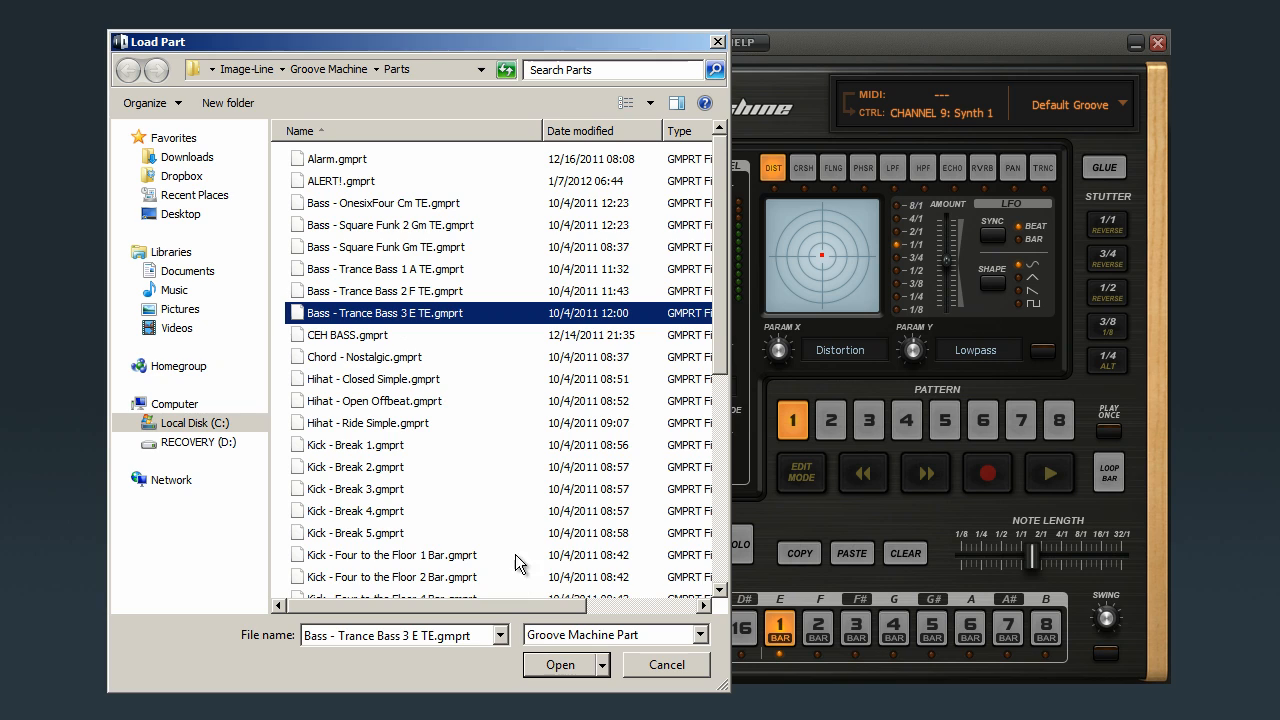
click(556, 664)
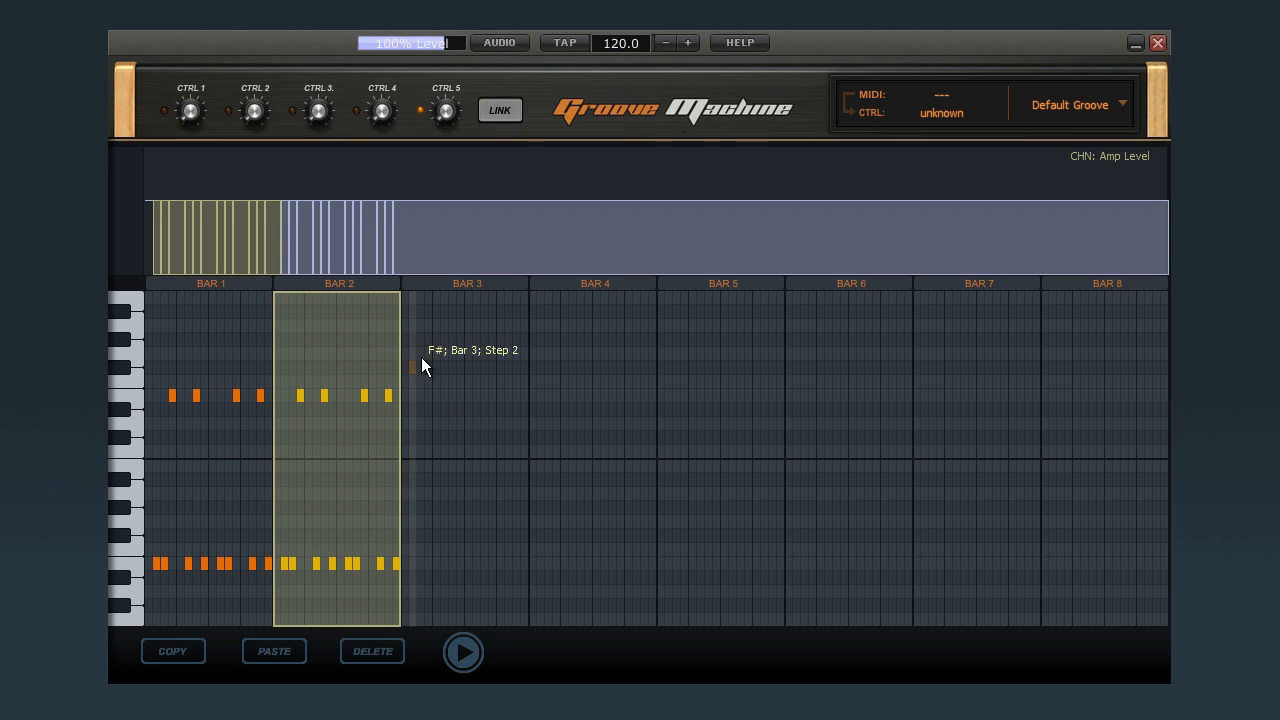
click(272, 652)
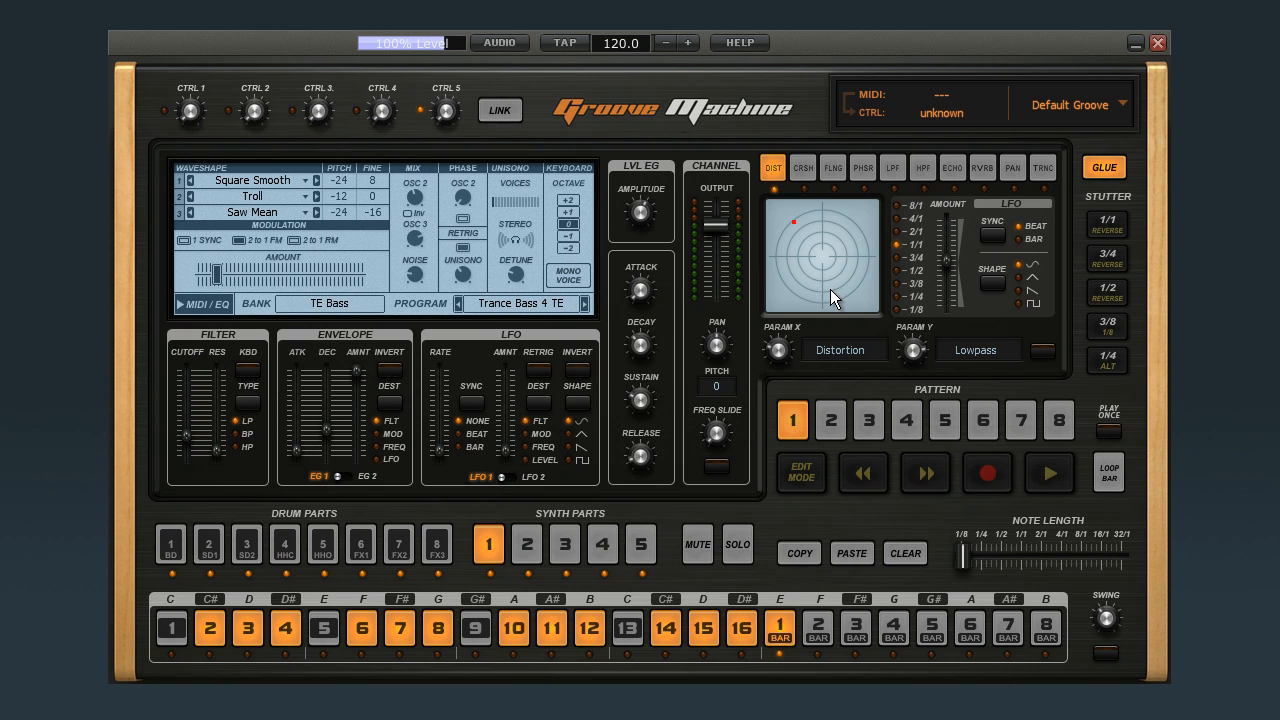
Step: Switch back to Drum Part 1 holding Club Kick 01
click(170, 544)
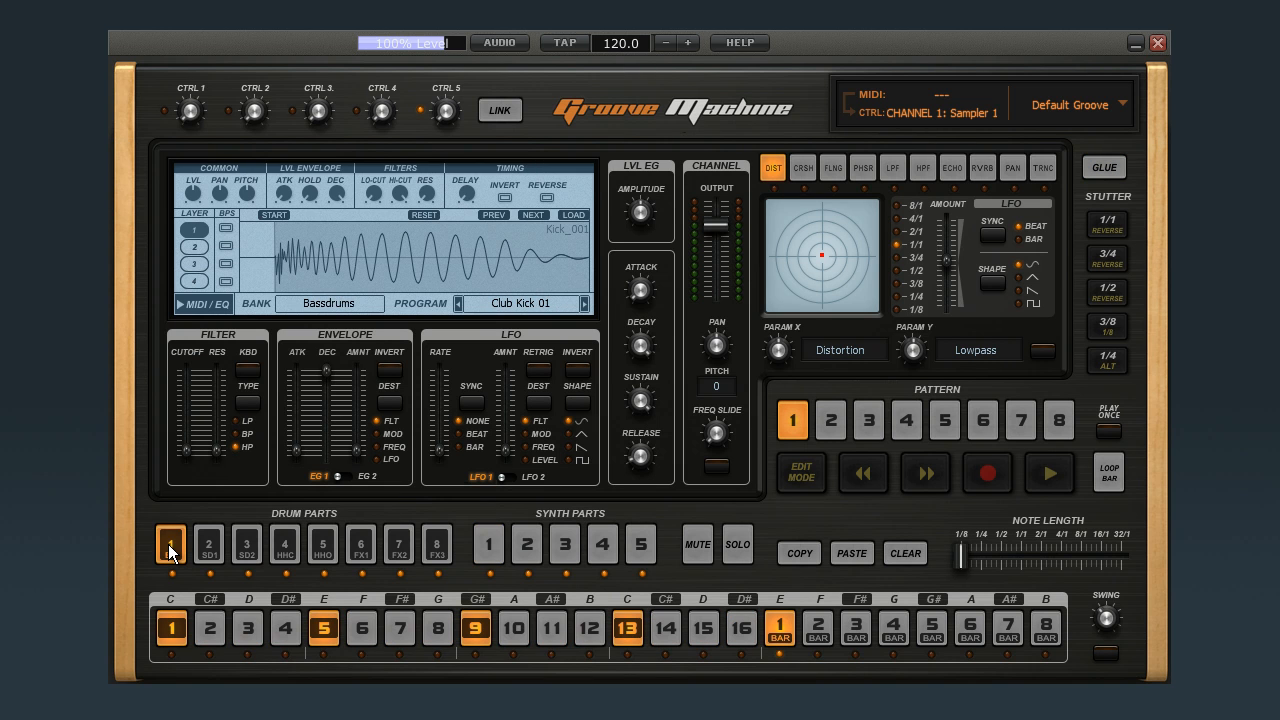
mouse_move(666, 492)
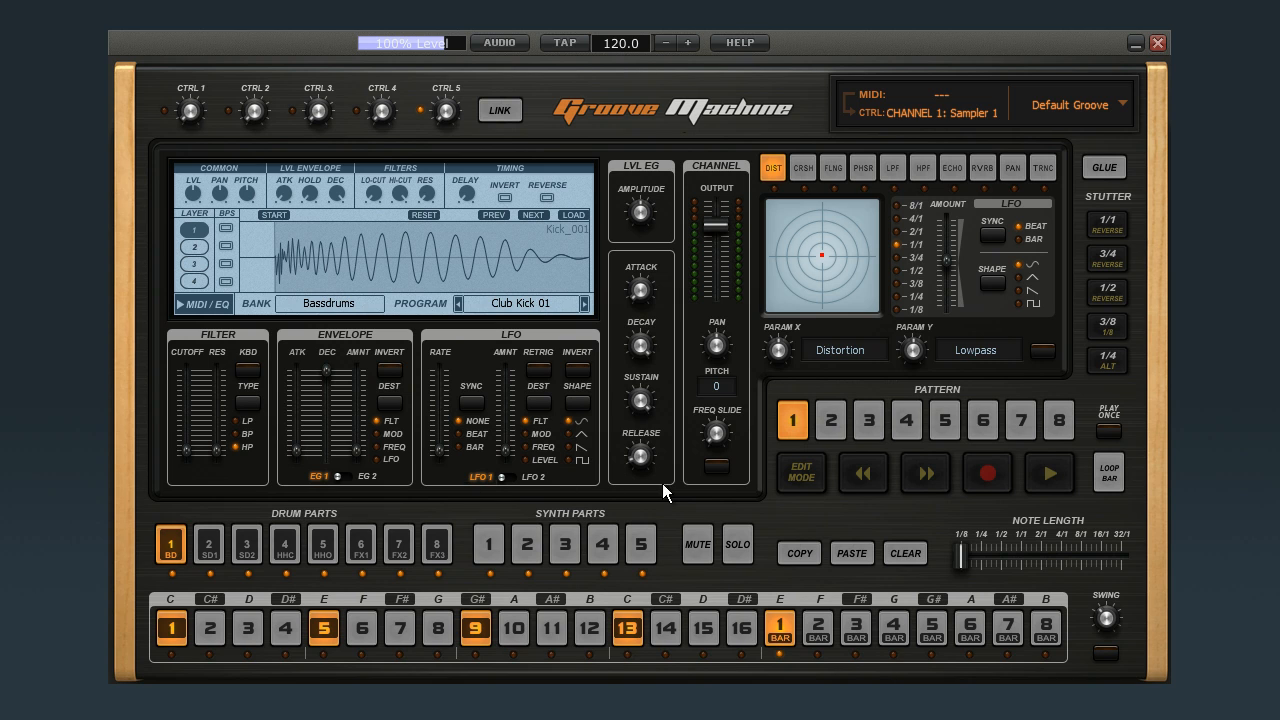
mouse_move(796, 512)
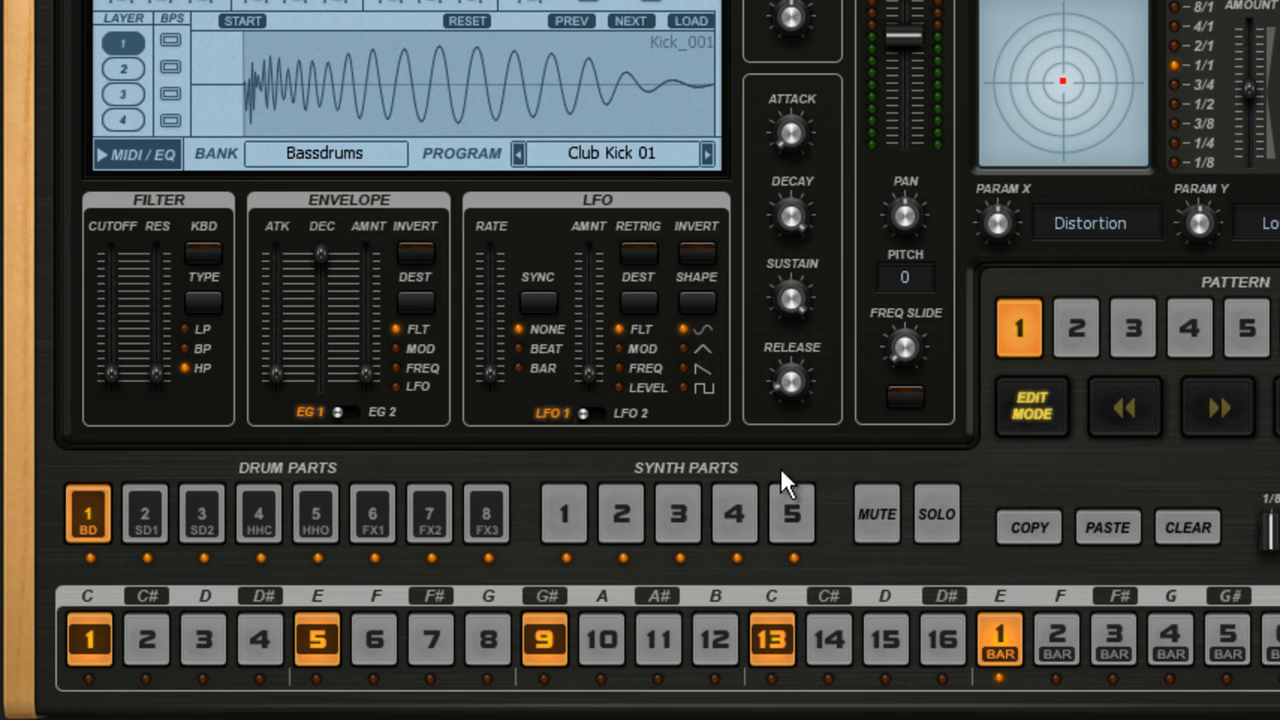
Step: Select kick step 1 for per-step editing
click(88, 642)
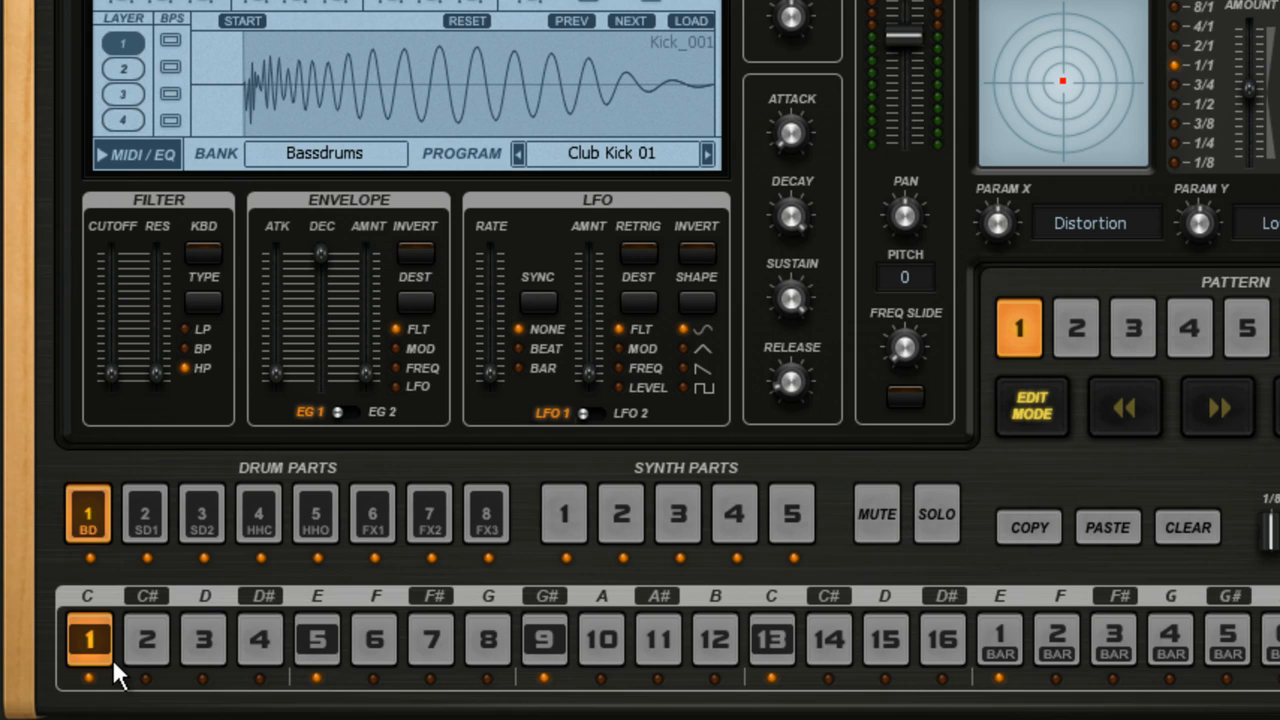
mouse_move(136, 670)
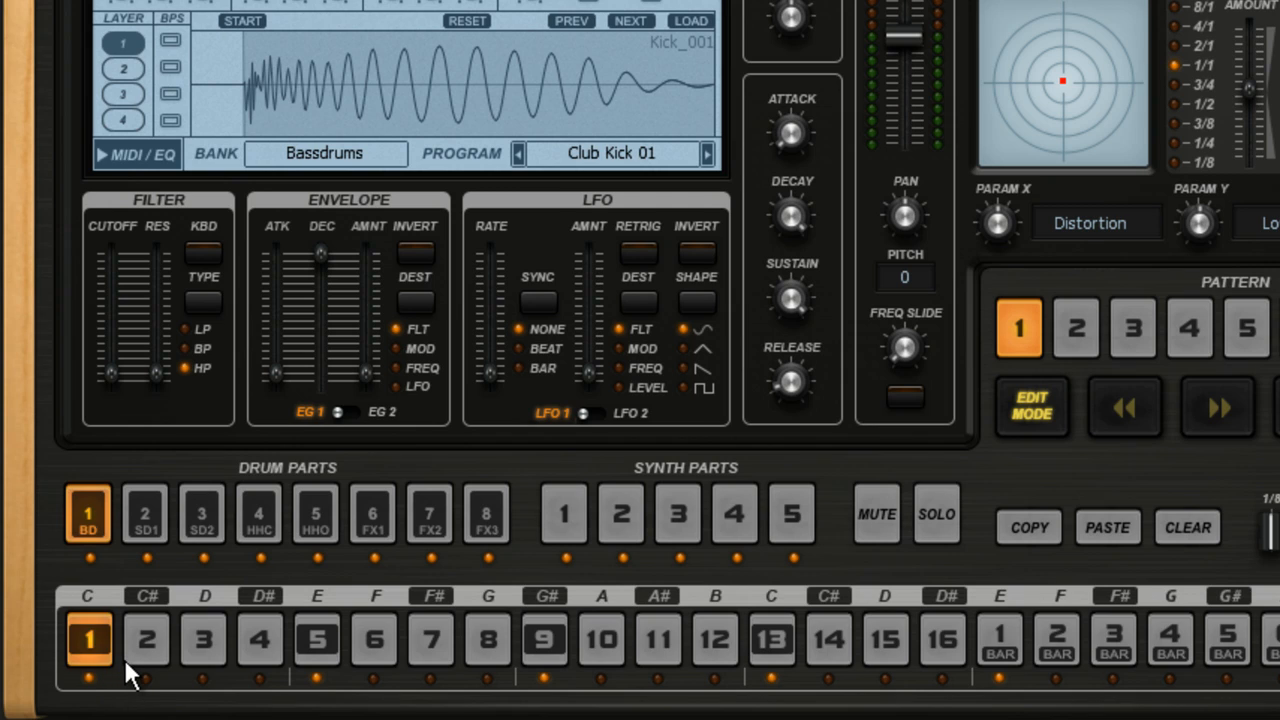
mouse_move(136, 376)
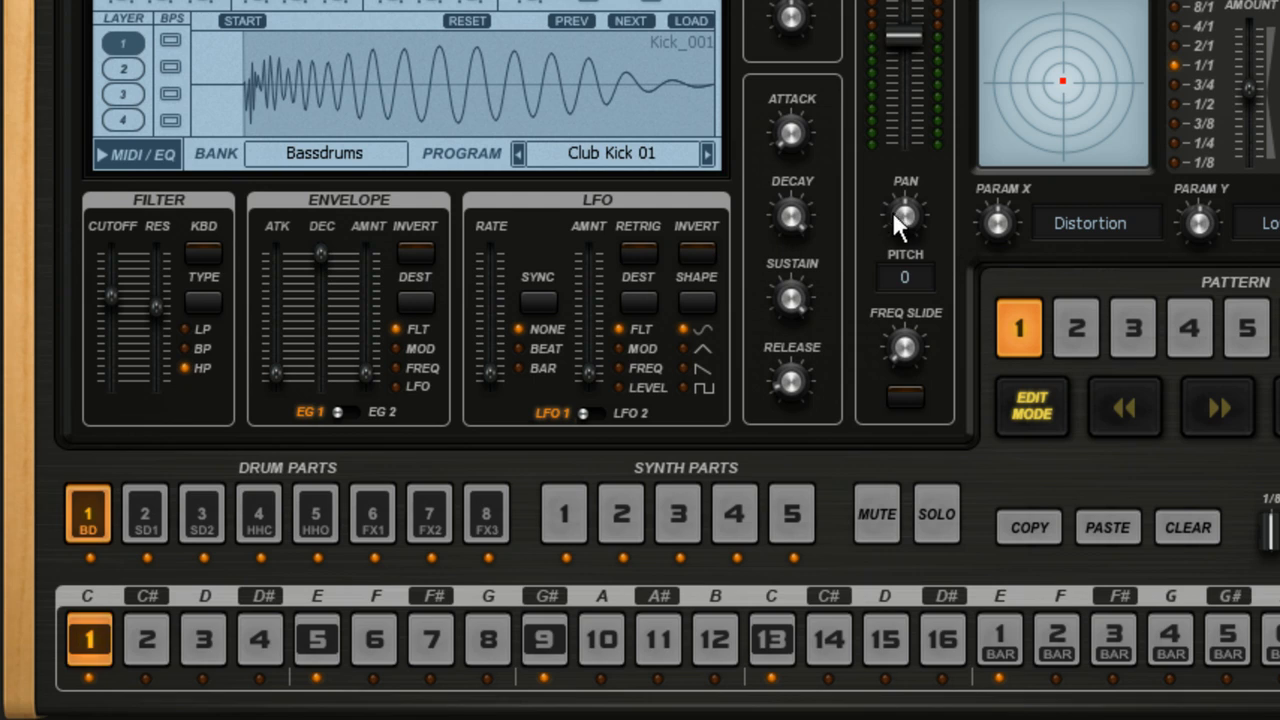
mouse_move(852, 356)
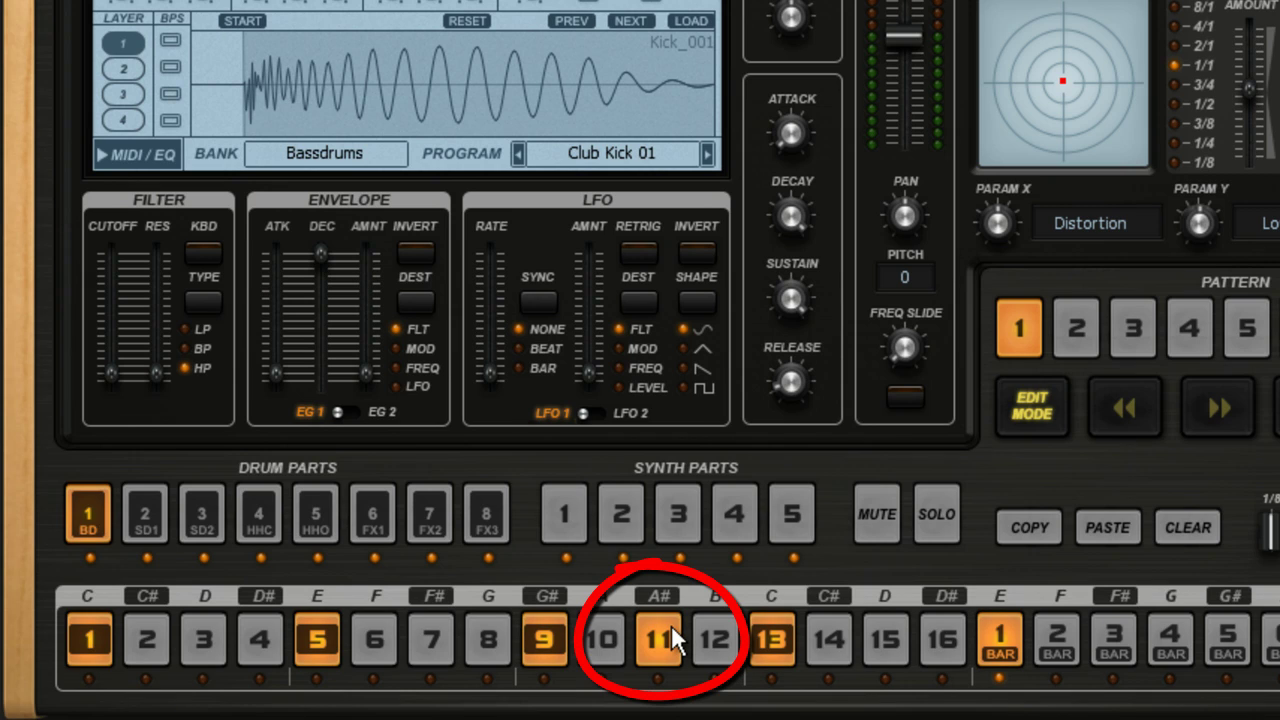
Step: Activate step 11 in the Club Kick 01 pattern
click(652, 642)
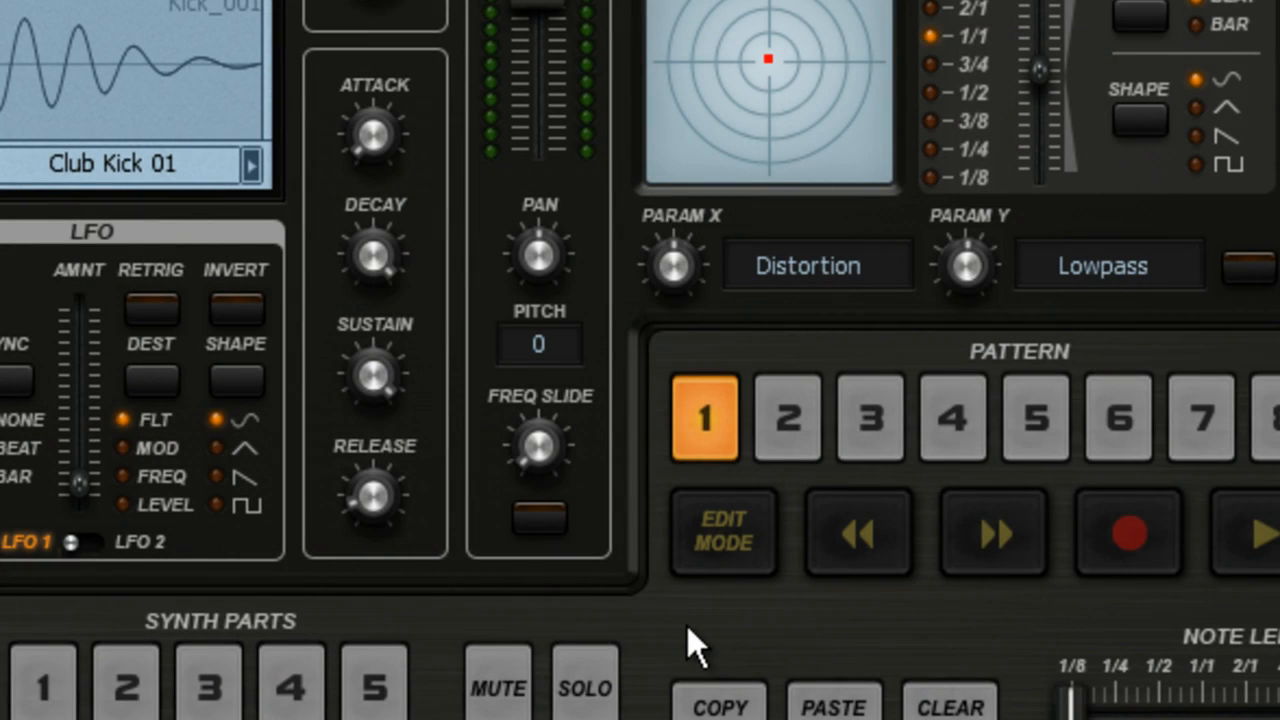
Step: Ctrl-toggle Edit Mode and show the kick part's MIDI/EQ settings
key(ctrl)
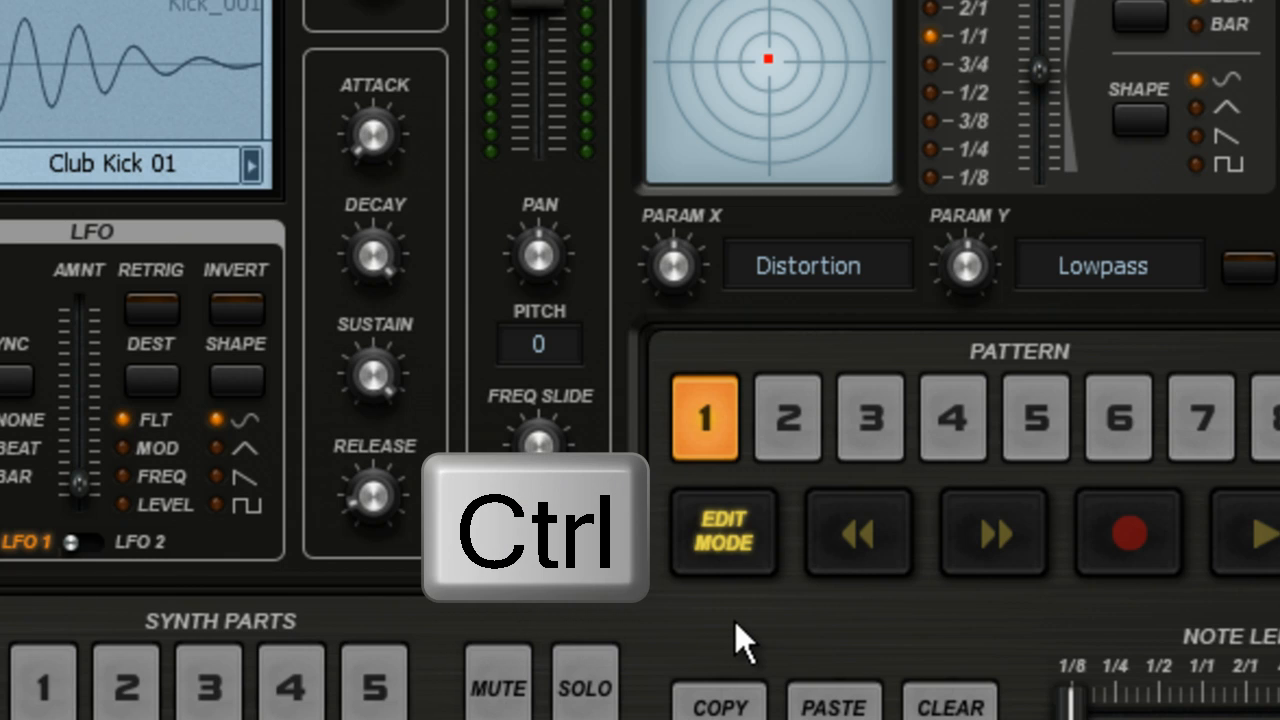
click(722, 536)
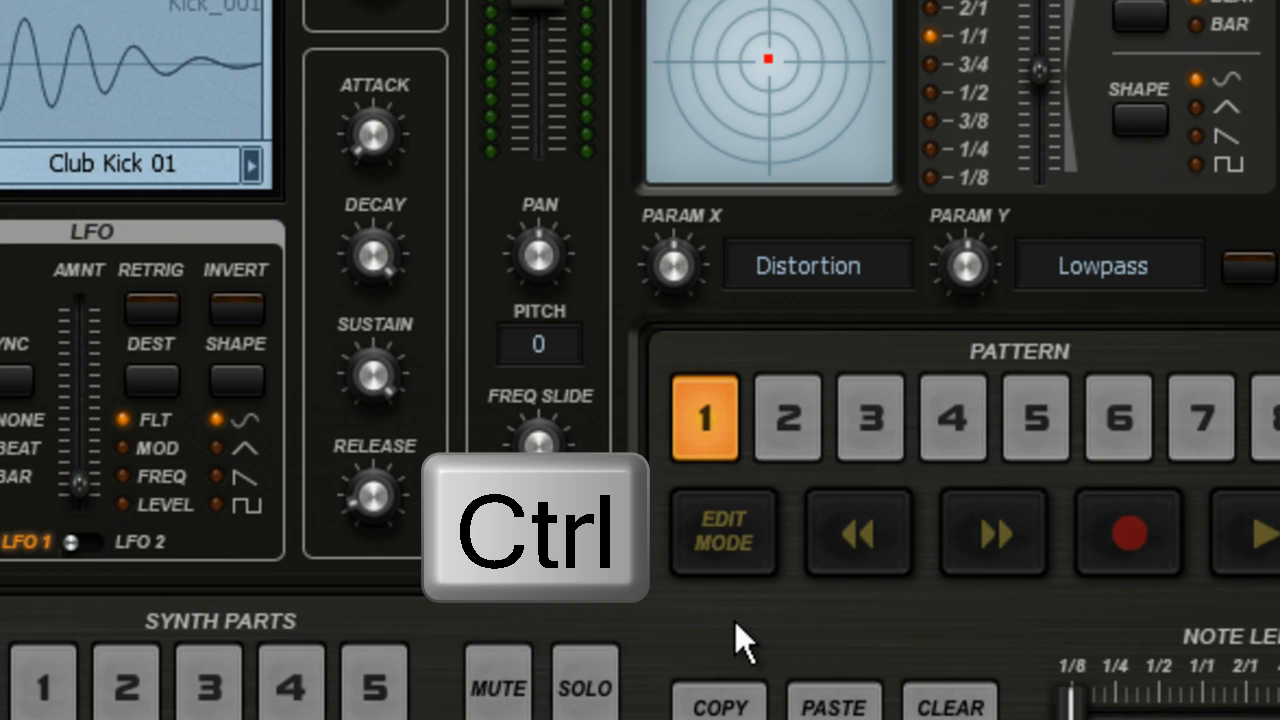
key(Ctrl)
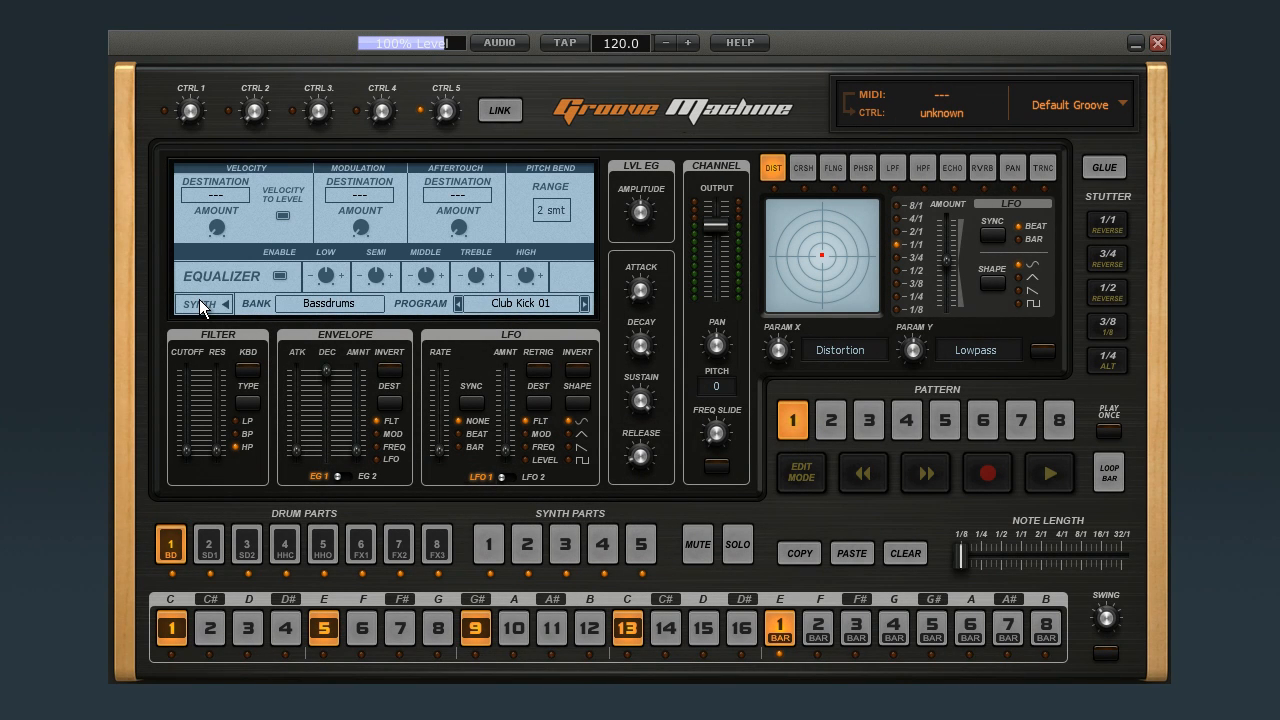
click(488, 544)
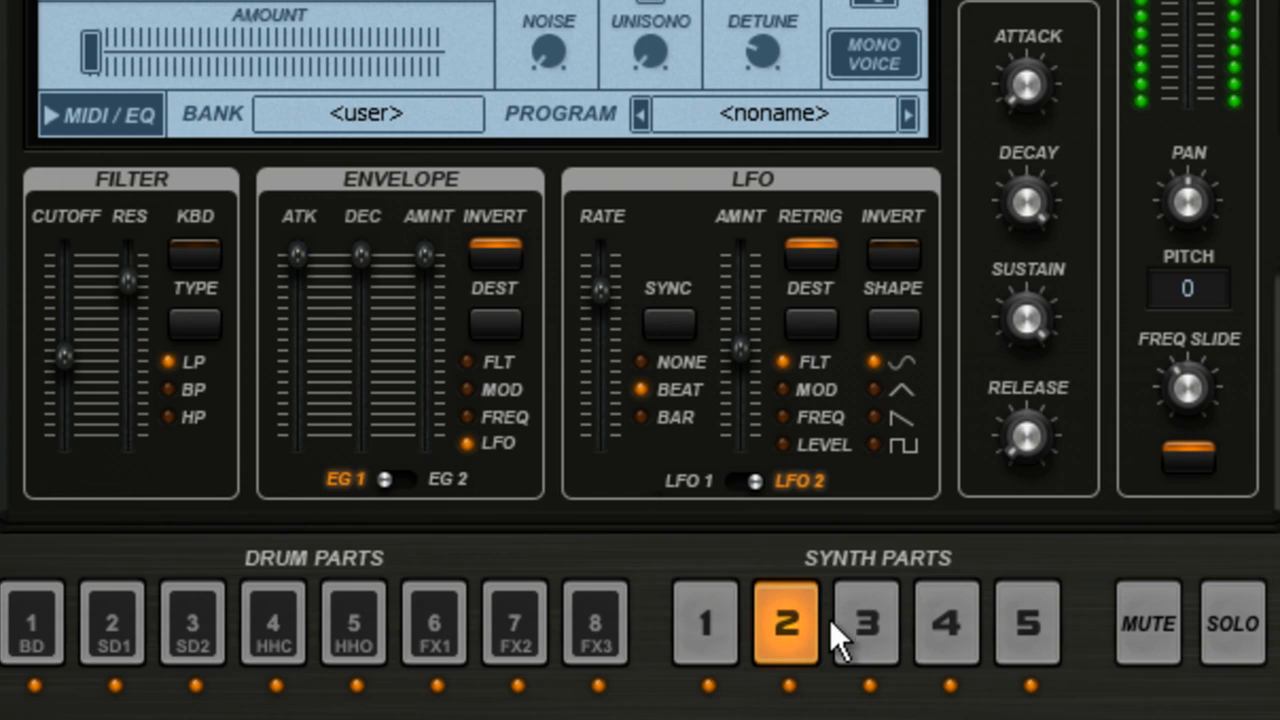
Step: Step through Synth Parts 3 and 4 to show part 4's sound settings
click(864, 624)
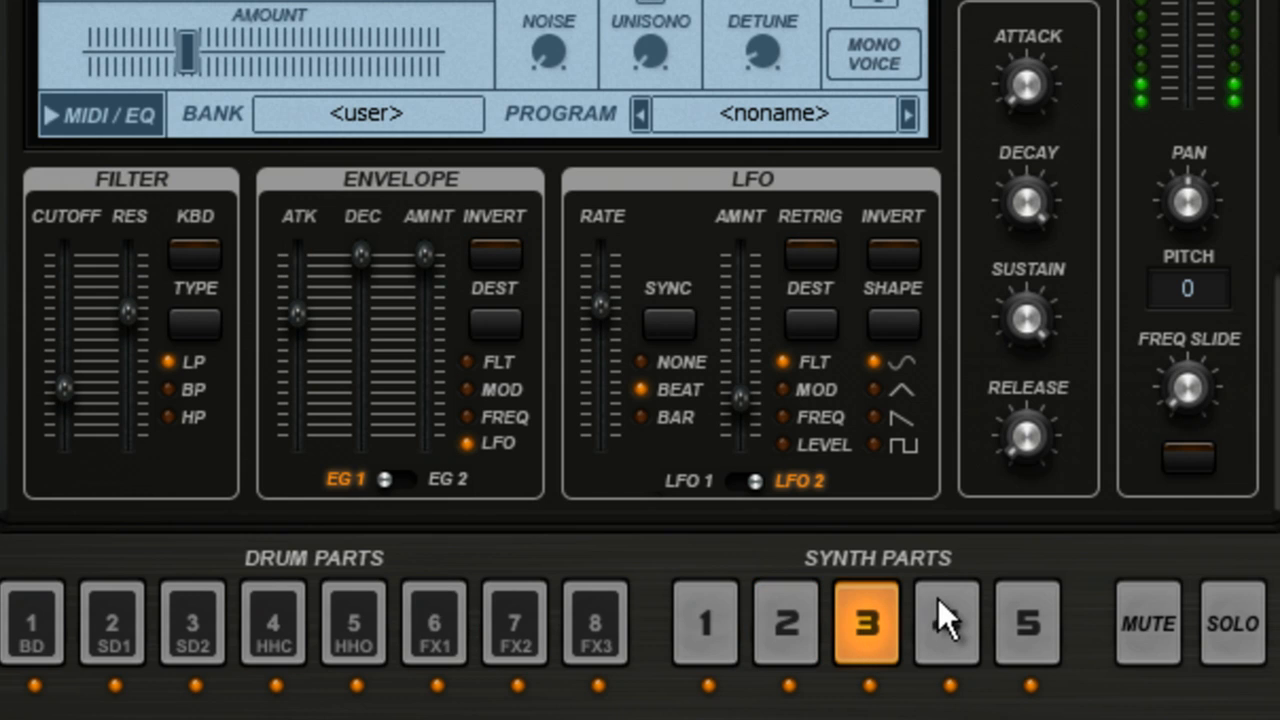
click(944, 624)
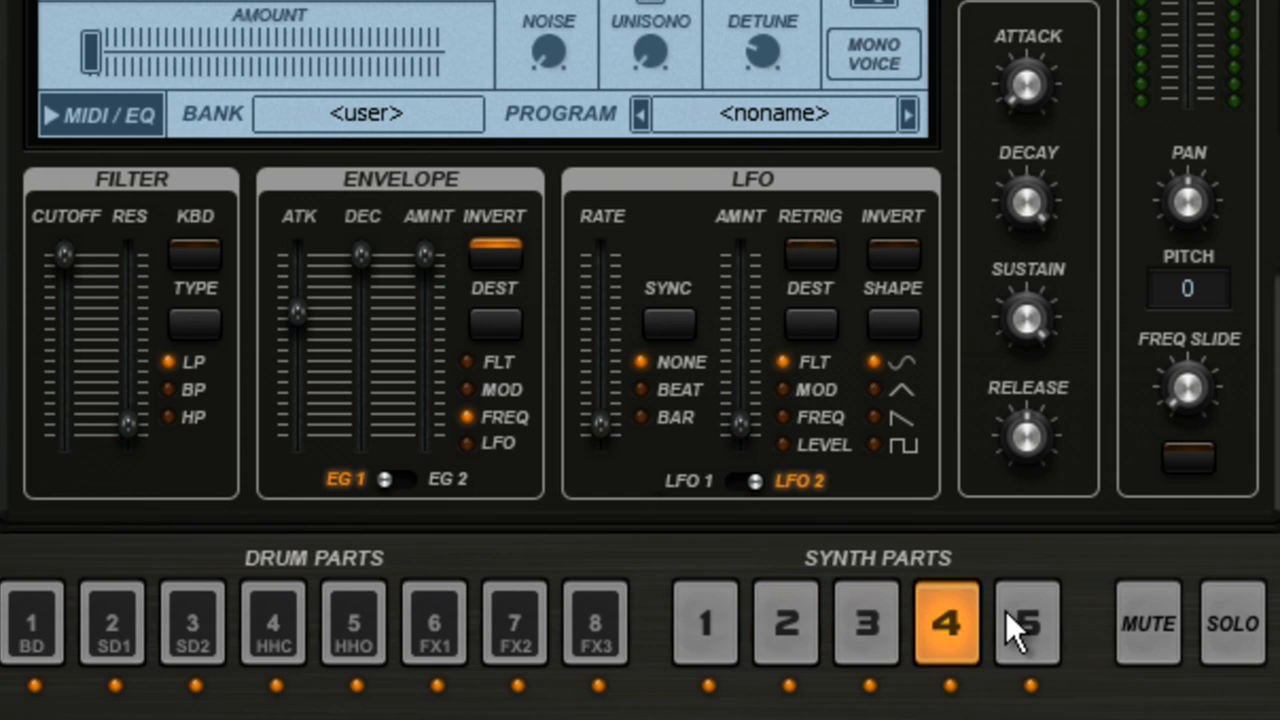